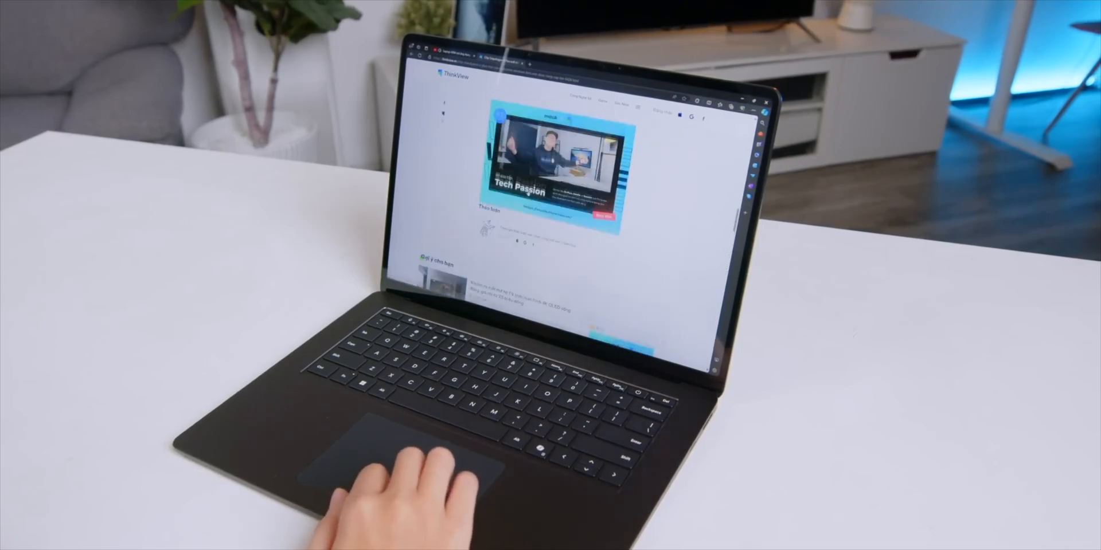
pyautogui.scroll(-3)
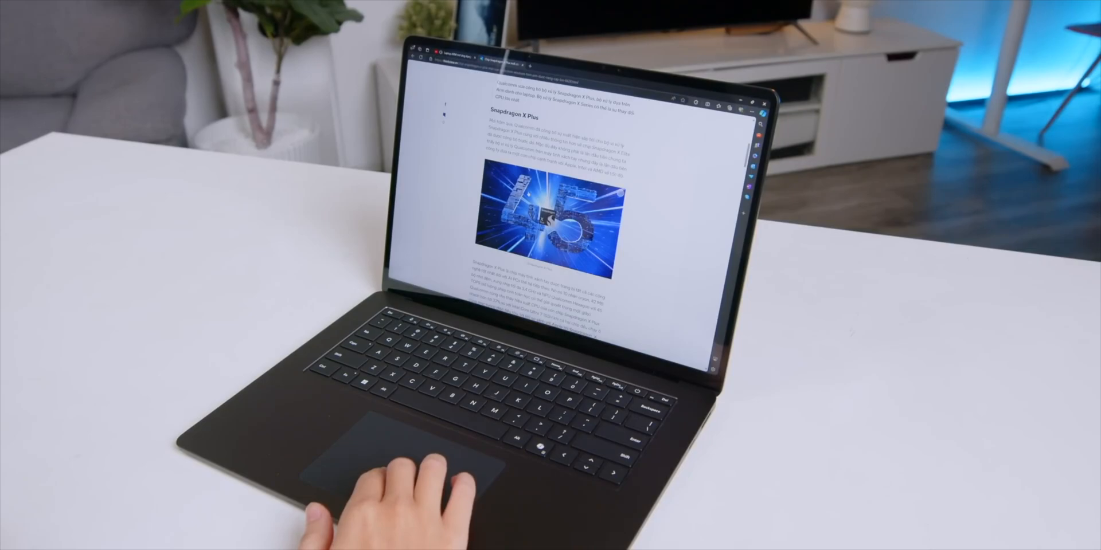
pyautogui.scroll(-3)
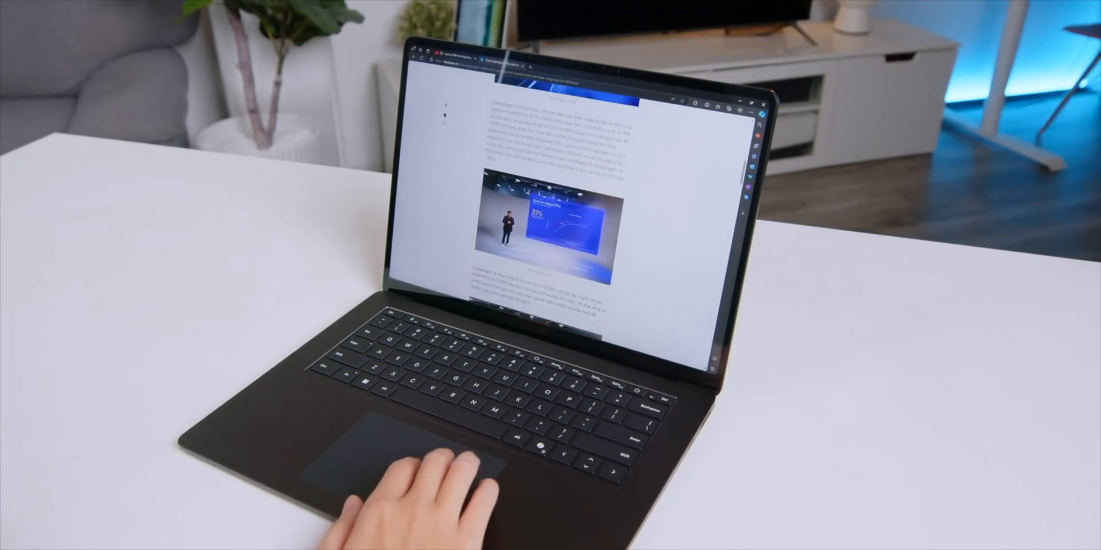
pyautogui.scroll(-3)
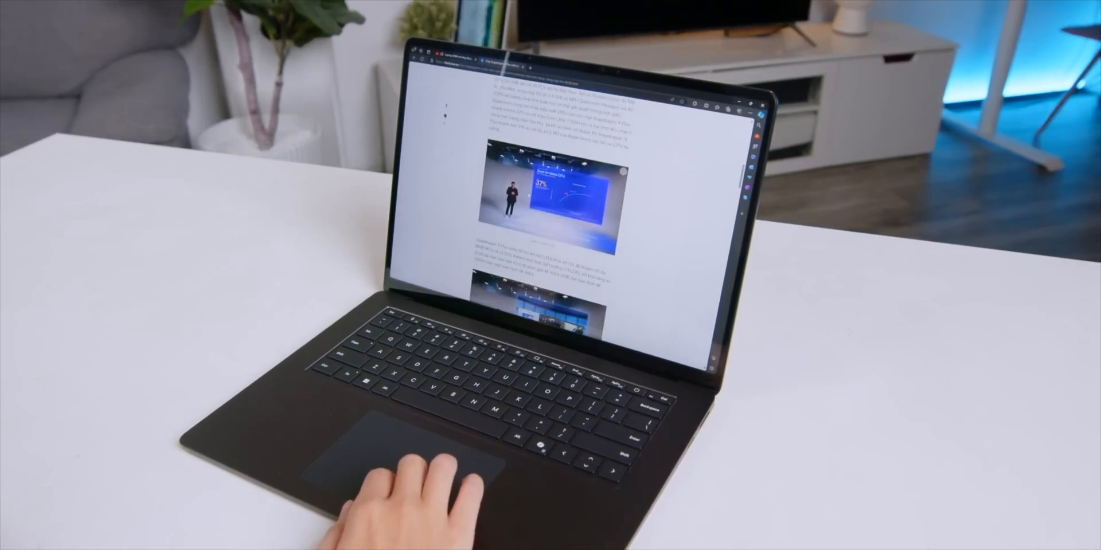
pyautogui.scroll(-3)
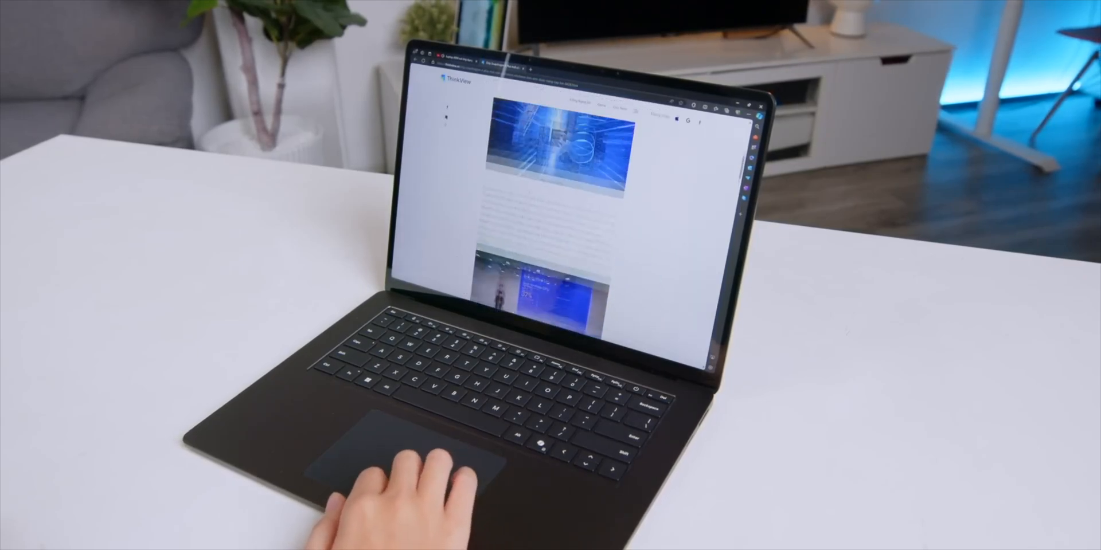
pyautogui.scroll(-3)
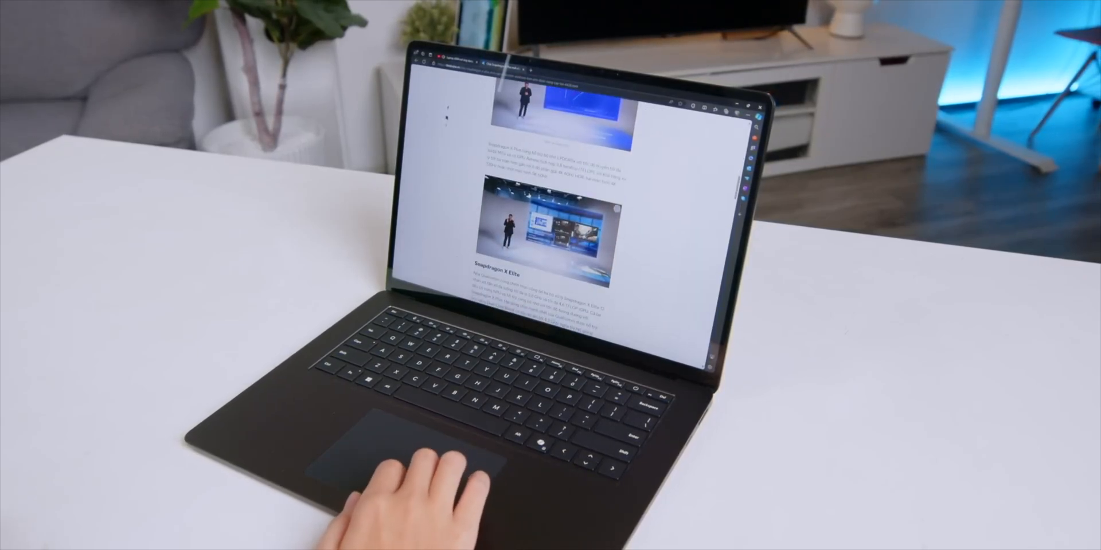
pyautogui.scroll(-3)
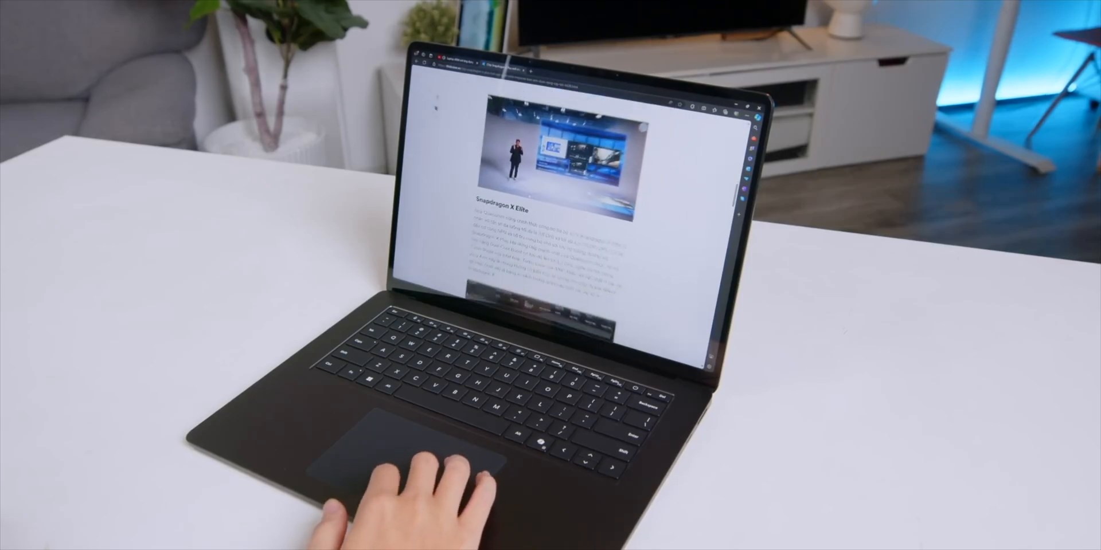
pyautogui.scroll(-3)
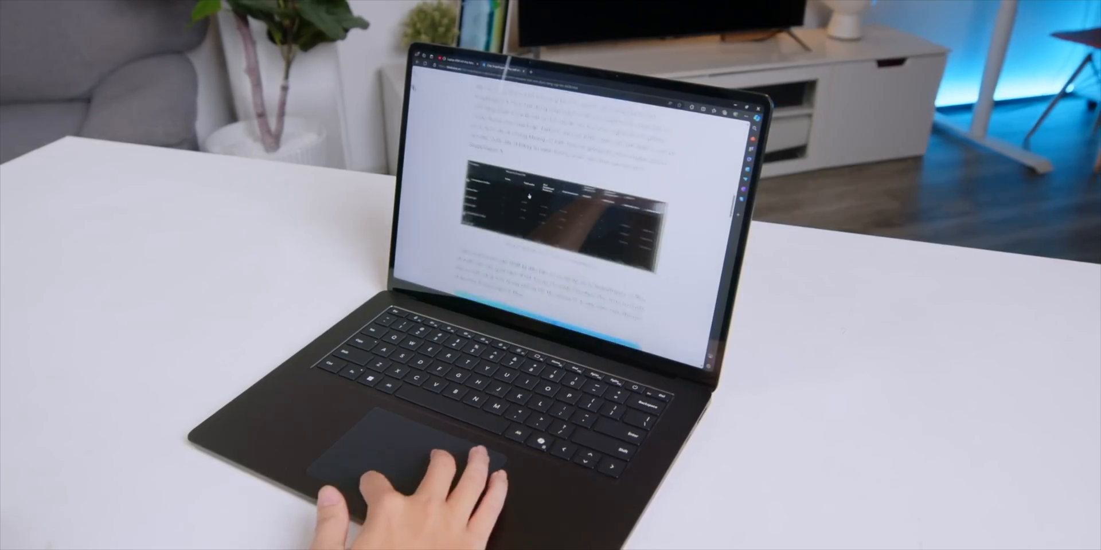